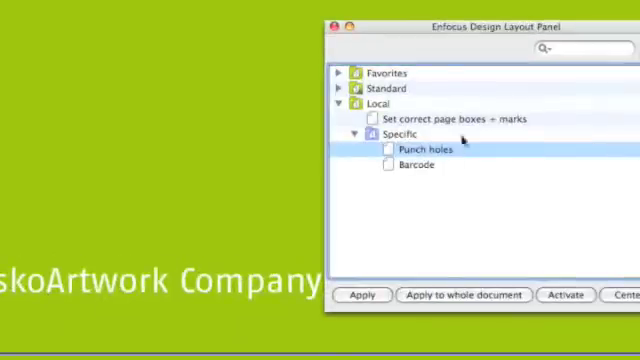
Apply the Punch holes preset from Local > Specific in the Design Layout Panel
left_click(414, 165)
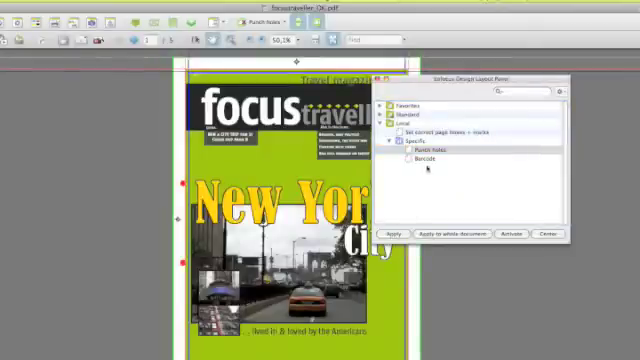
Choose the Barcode preset from Local > Specific in the Design Layout Panel
left_click(422, 157)
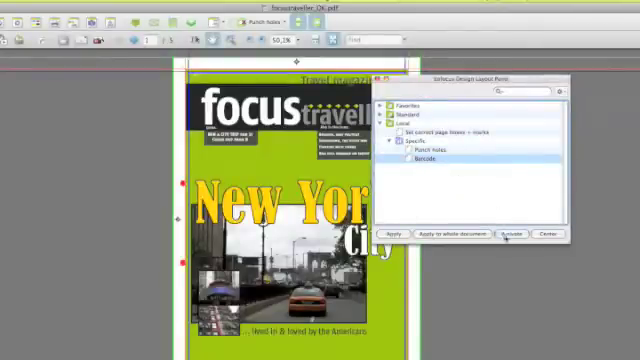